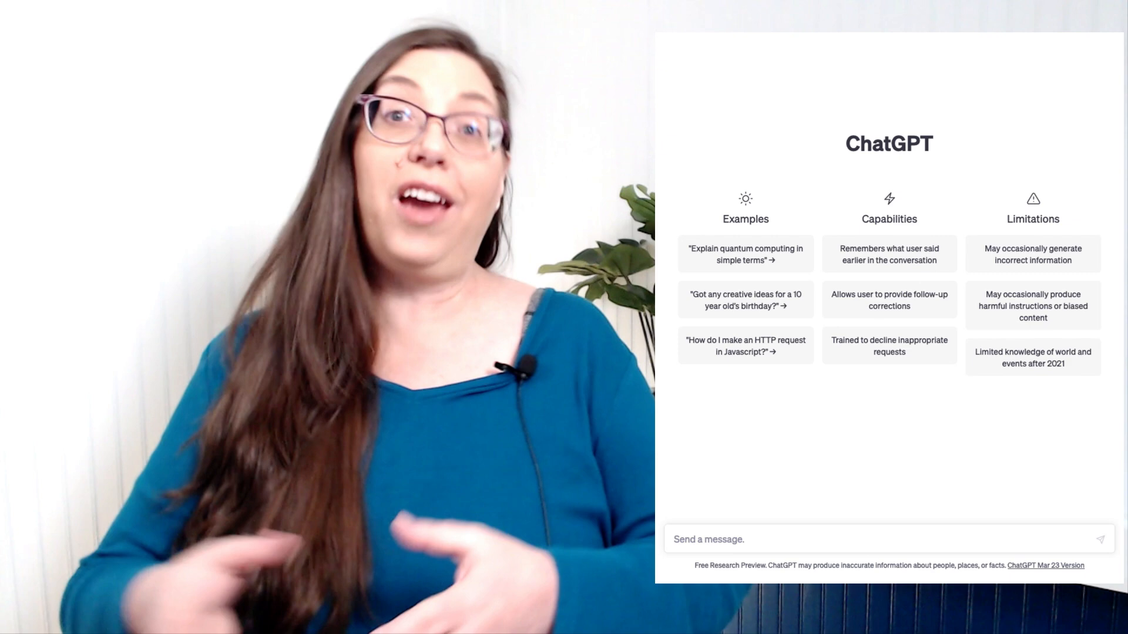
# Send a prompt as a Midwest gardener asking for bulleted slides on native wildflower benefits for a garden club
pyautogui.write('I am a ga')
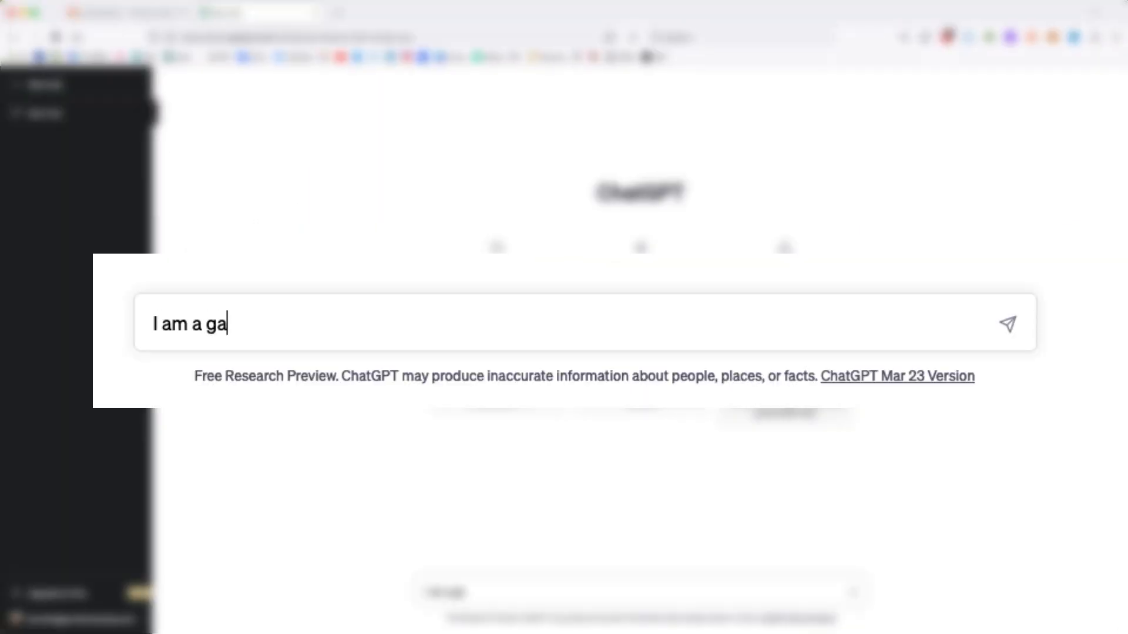
pyautogui.write('rdener in the midwest inter')
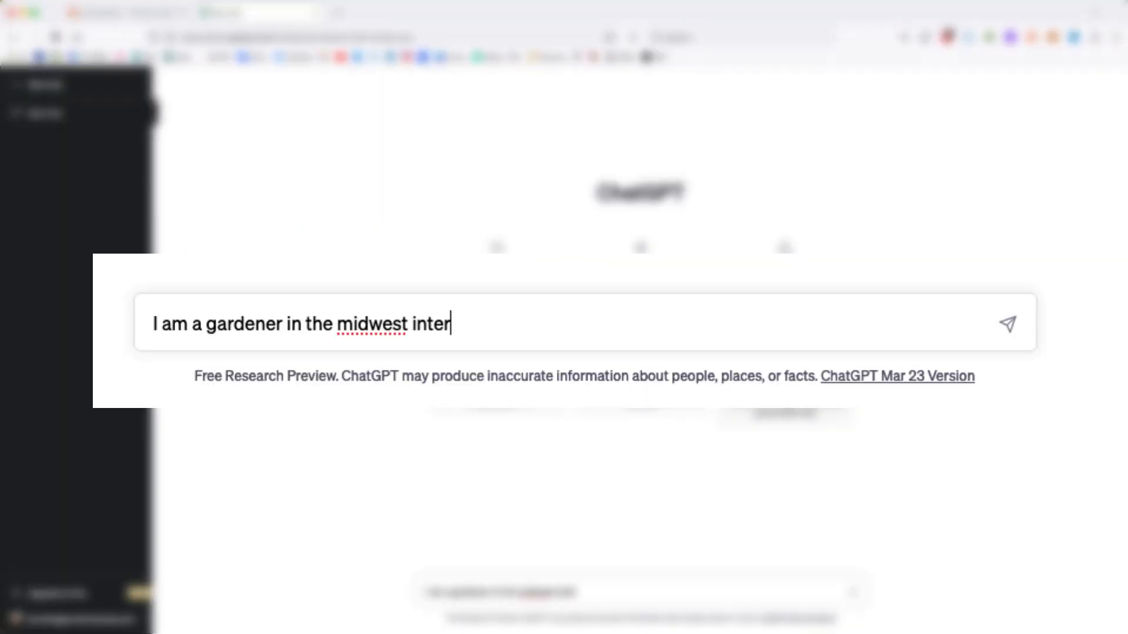
pyautogui.write('ested in native plants for my landscape. I am giving a presentation')
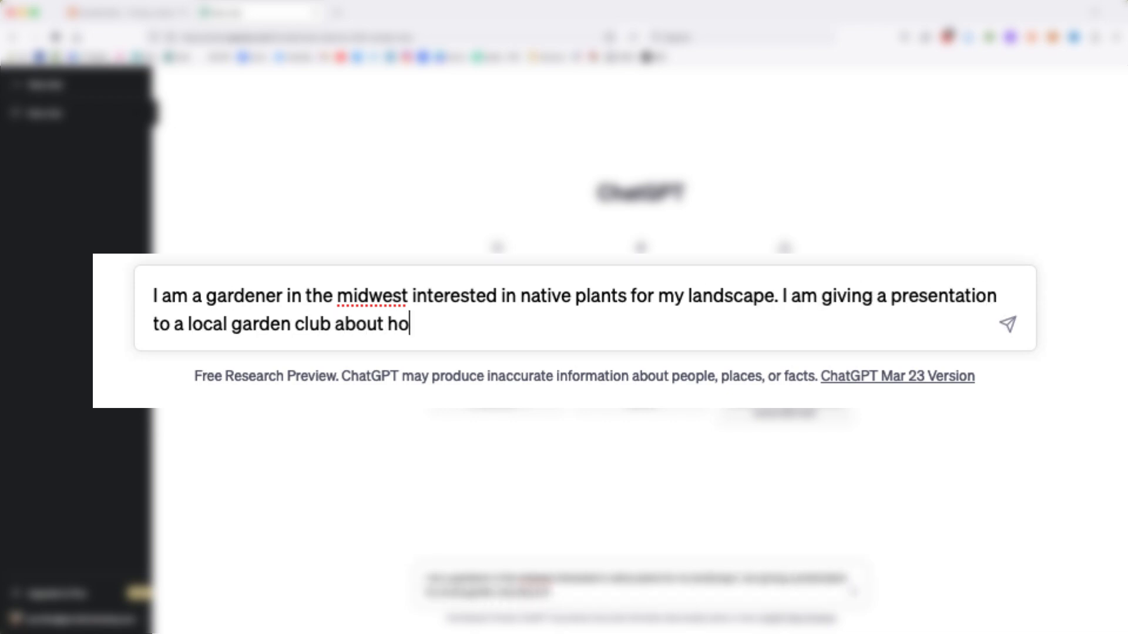
pyautogui.write('w to incorporate native')
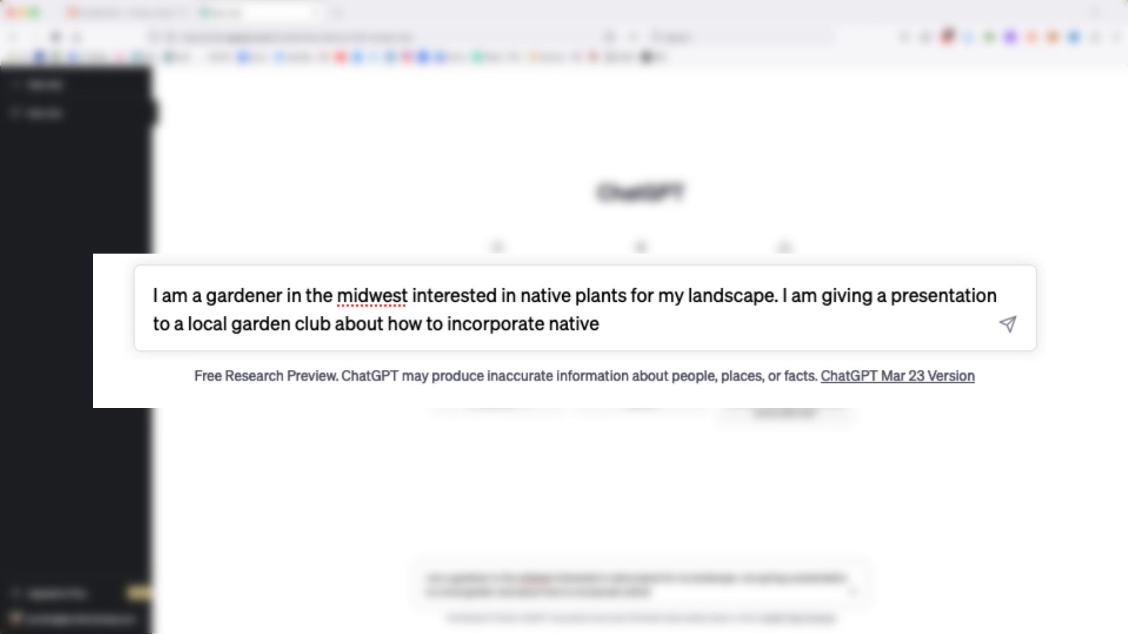
pyautogui.write('wildflowers into flower beds. Create slides wit')
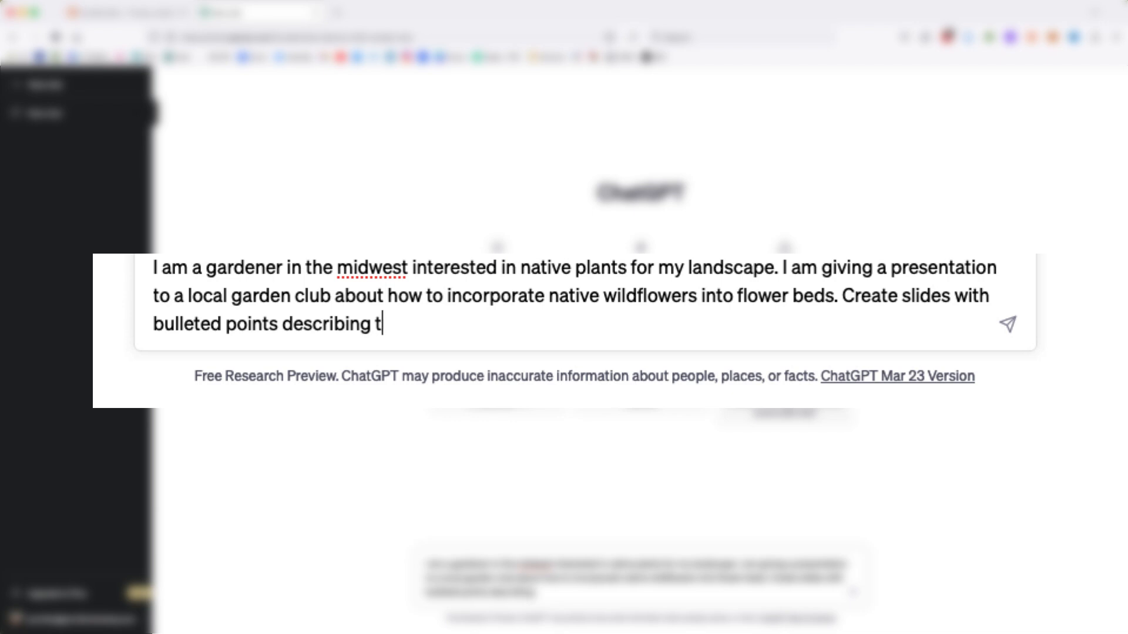
pyautogui.write("he benefits of using native plants in one's yard.")
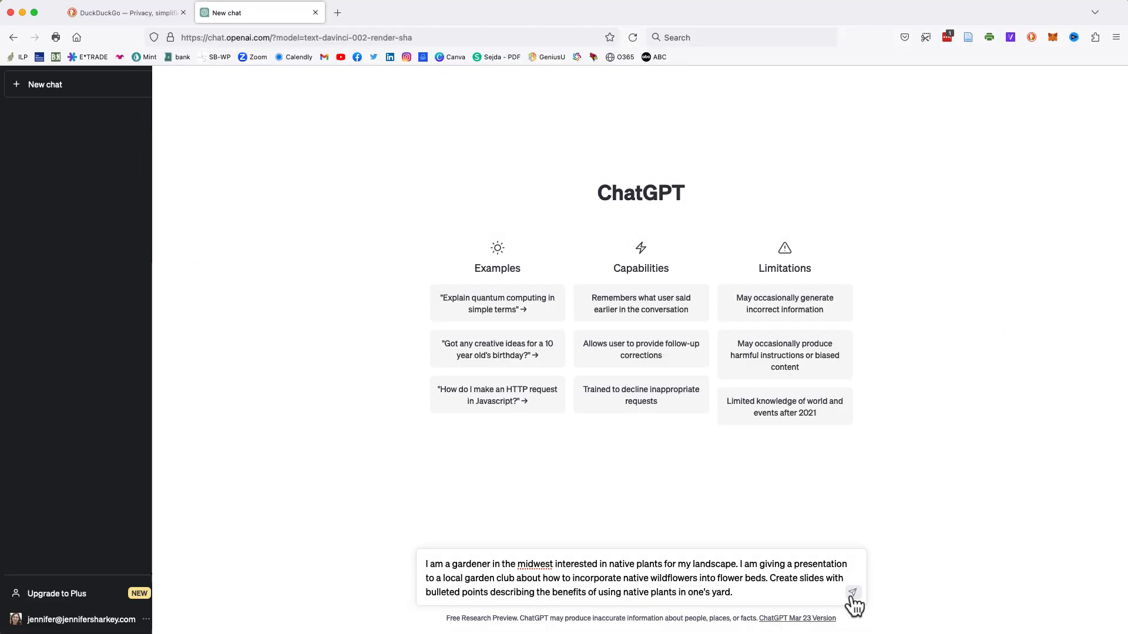
pyautogui.click(852, 592)
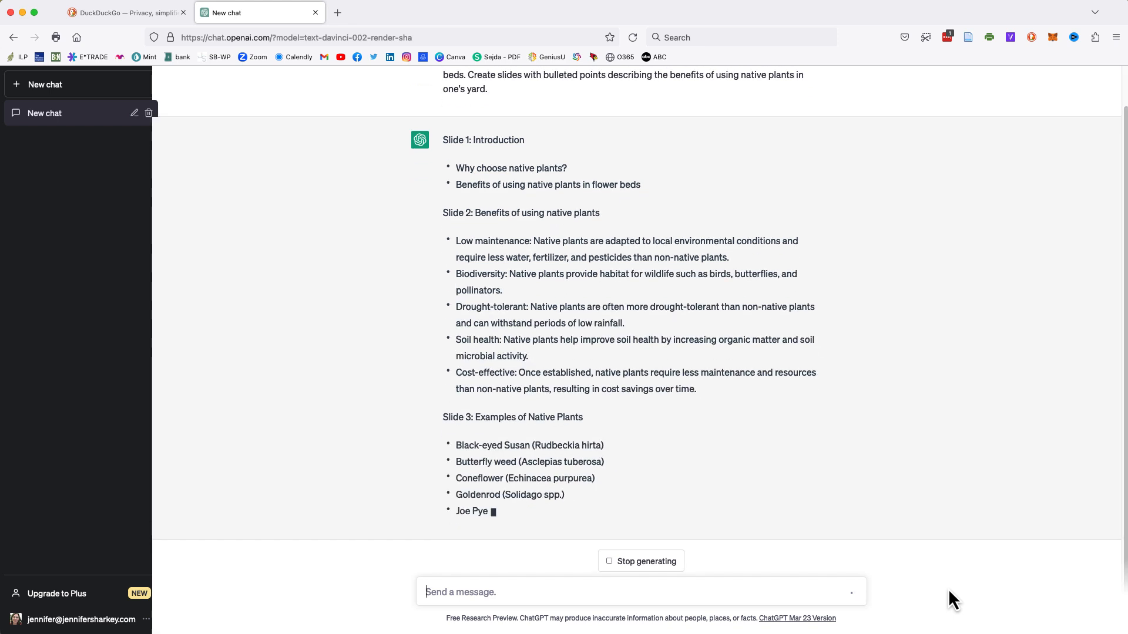
# Ask ChatGPT for data and statistics supporting the benefits of using native plants
pyautogui.scroll(-3)
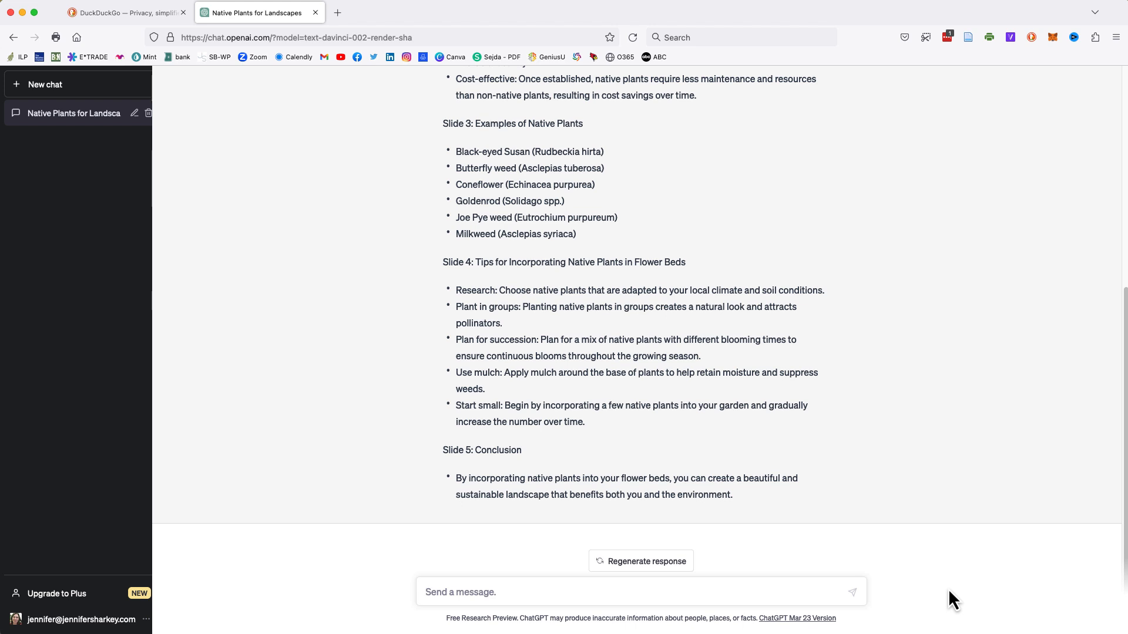
pyautogui.write('now provide data and statist')
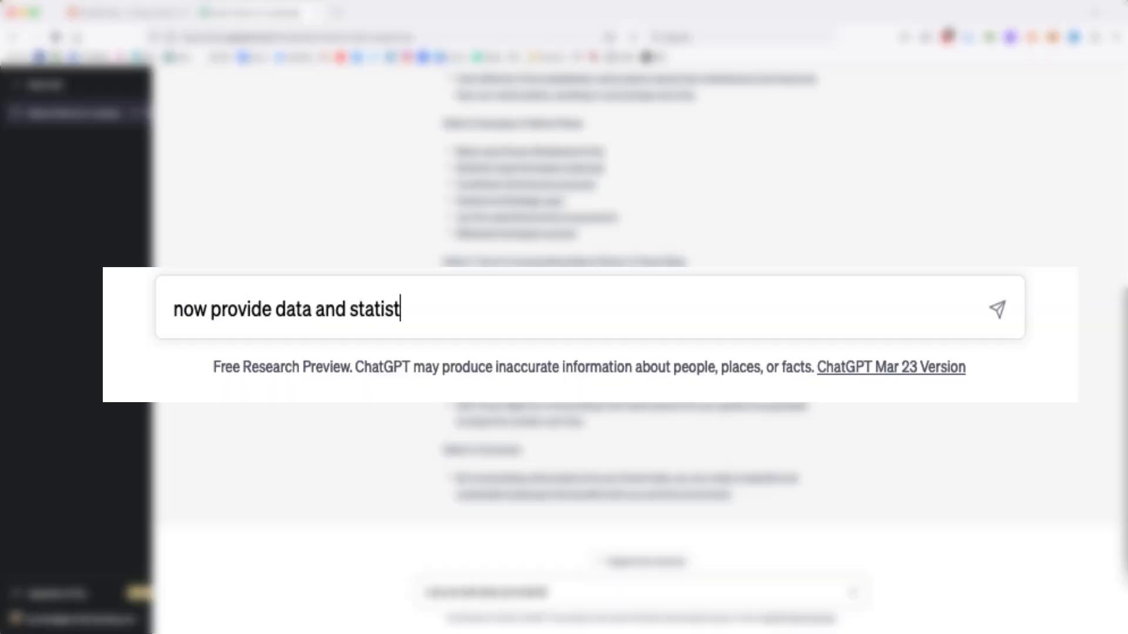
pyautogui.write('ics that support the benefits of using native plants')
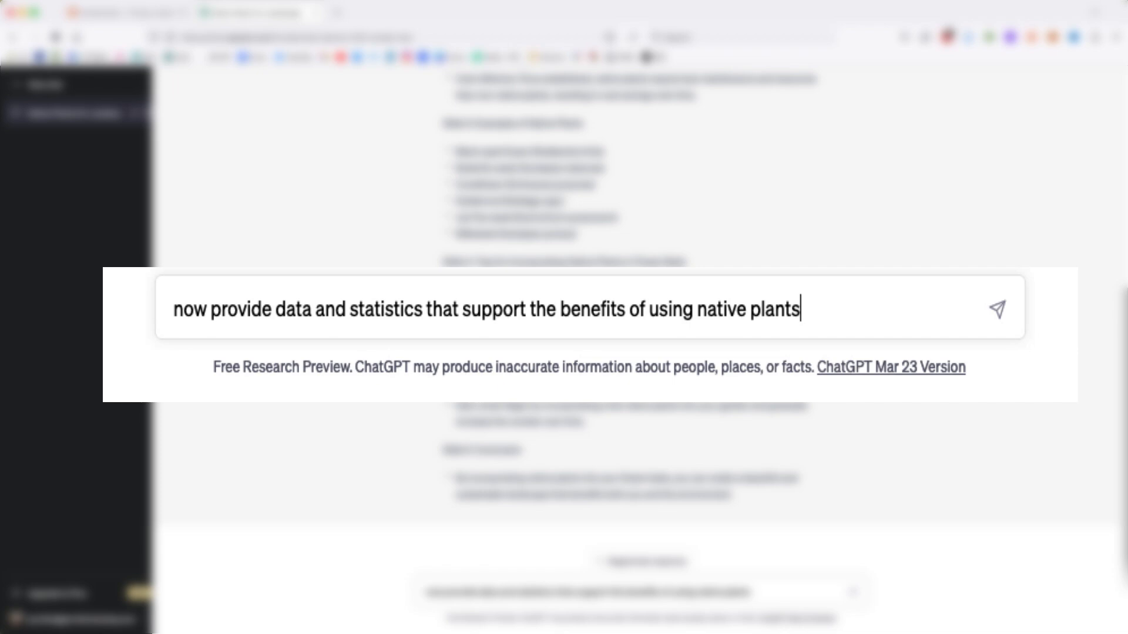
pyautogui.click(998, 308)
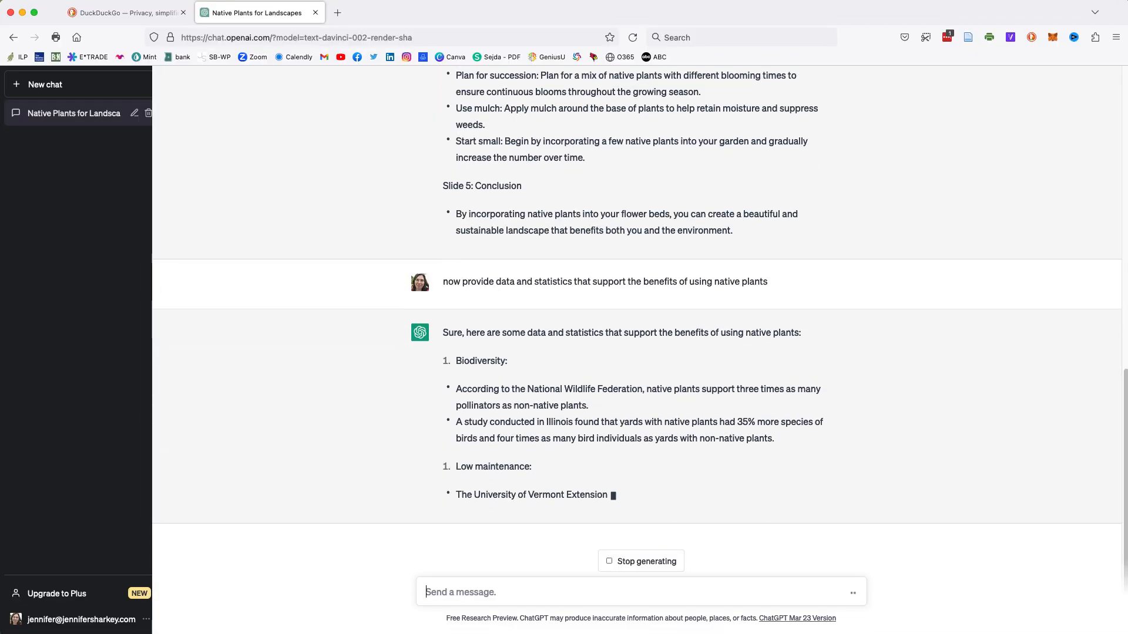
# Ask for slides explaining the different types of Midwest wildflowers and their growing conditions
pyautogui.scroll(-3)
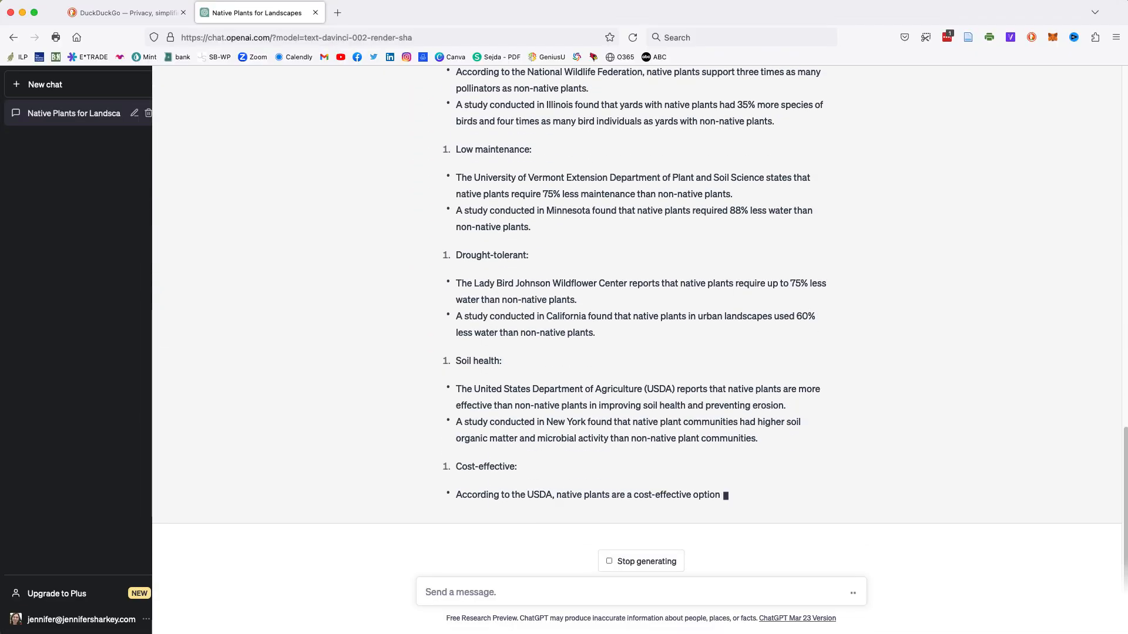
pyautogui.write('now add')
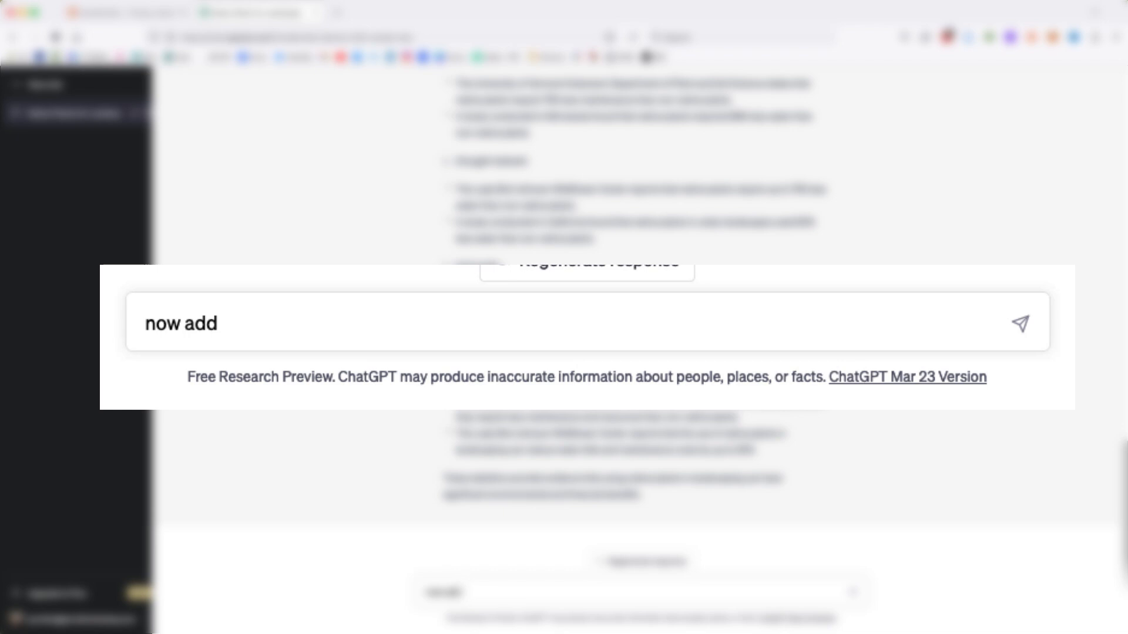
pyautogui.write('slides expling the different types of wildflowers in the midwest and the best growing conditions')
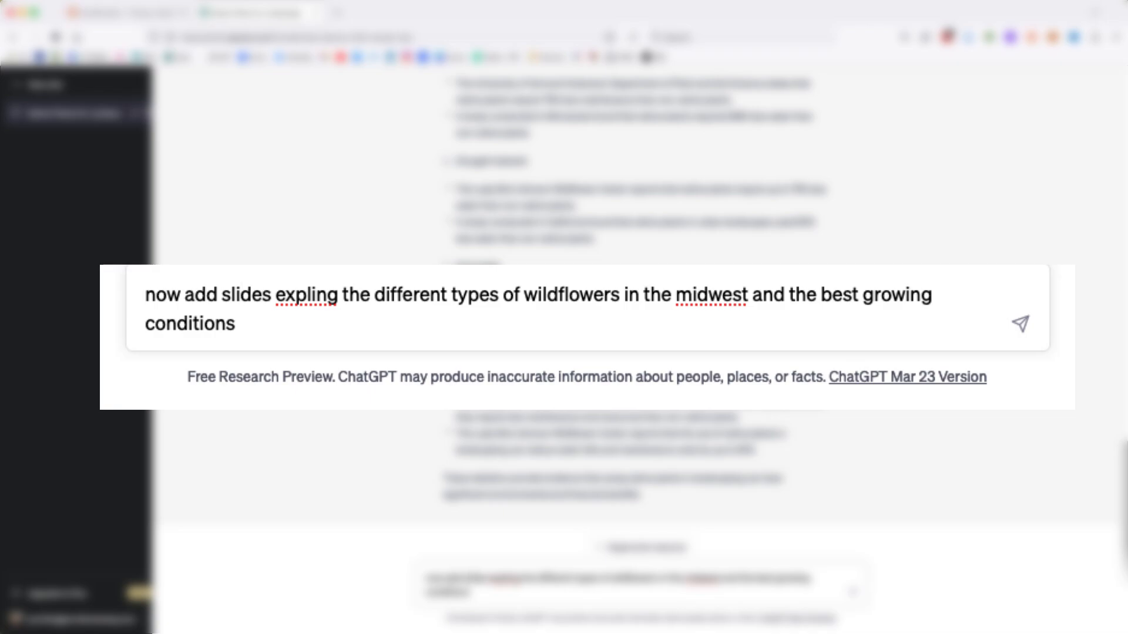
pyautogui.click(1020, 321)
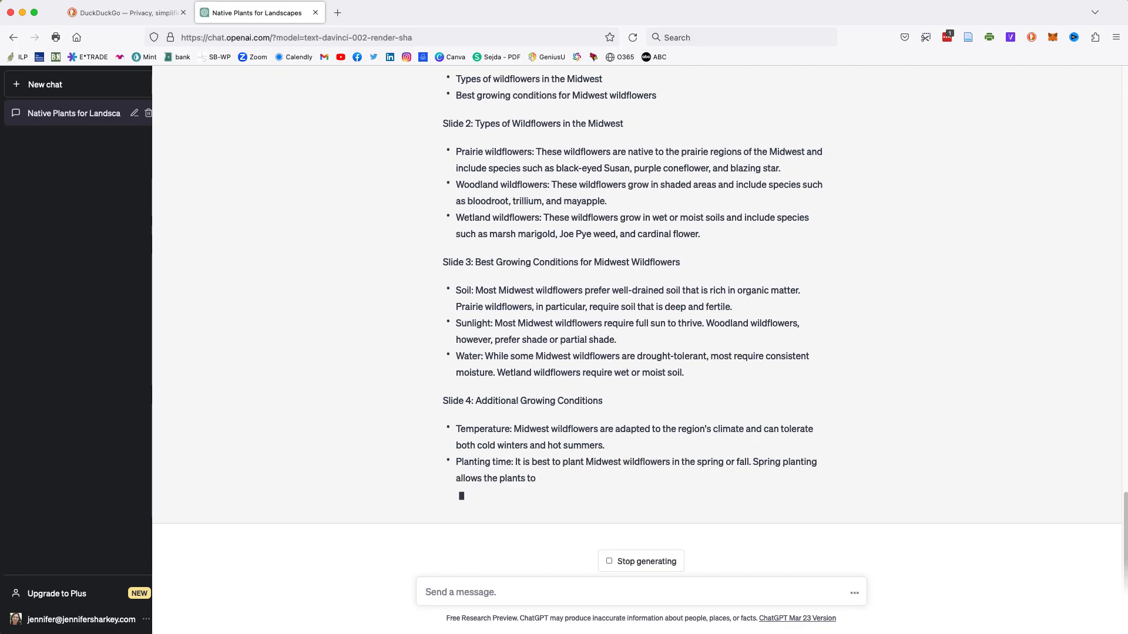
# Request a pollinators slide, then a slide listing the top five books about native plants
pyautogui.write('now add a slide listing the top five pollinators benefiting from wild')
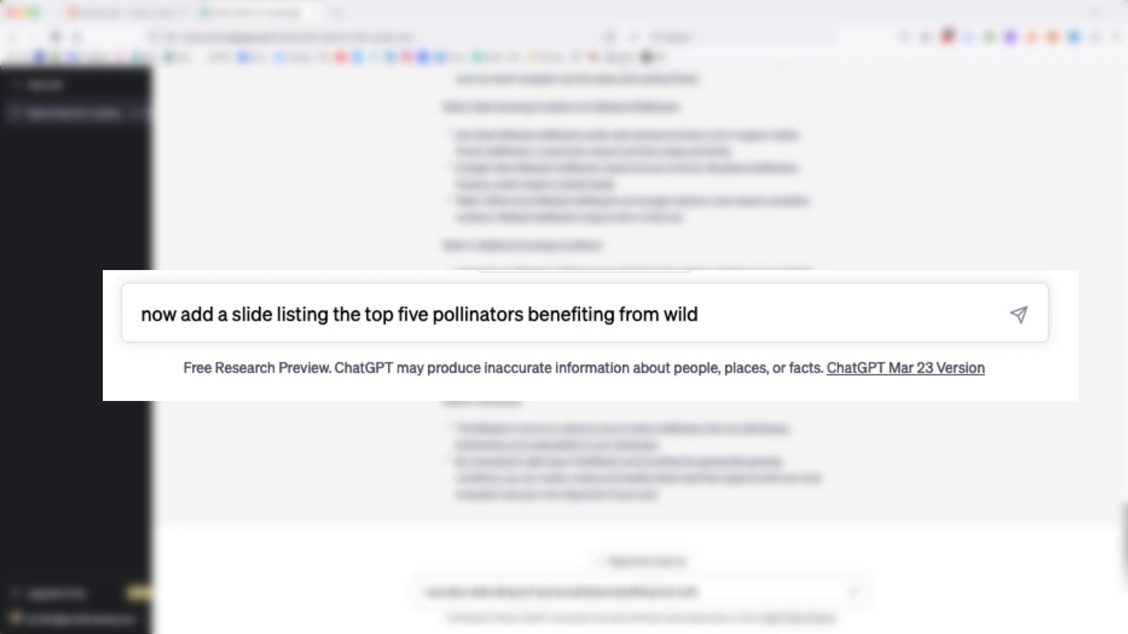
pyautogui.click(1017, 314)
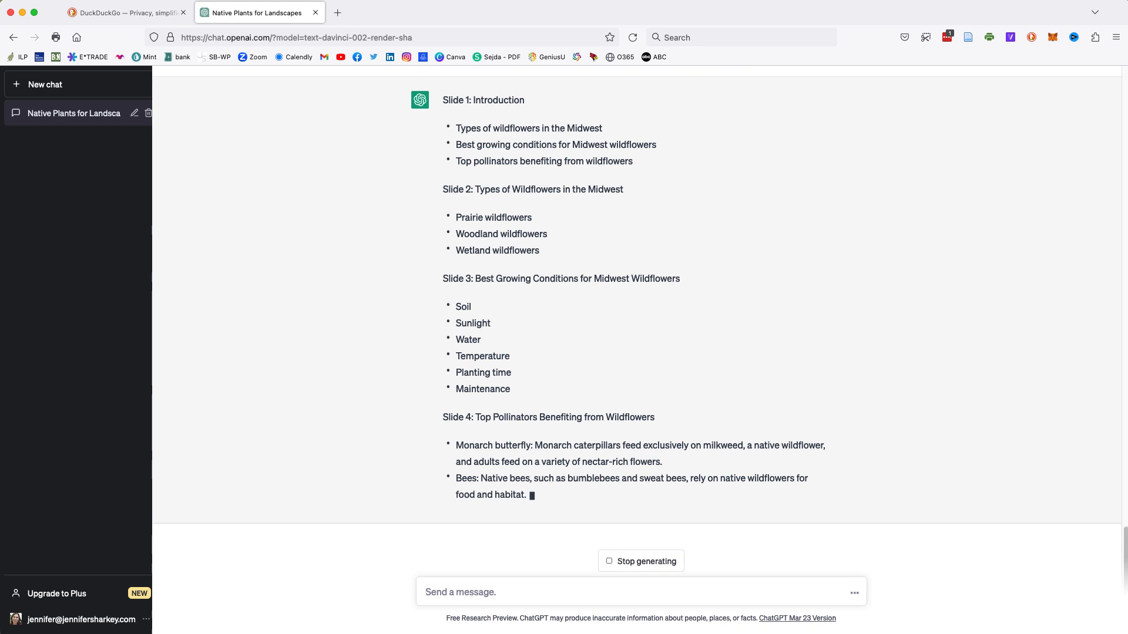
pyautogui.write('Now add a slide listing the')
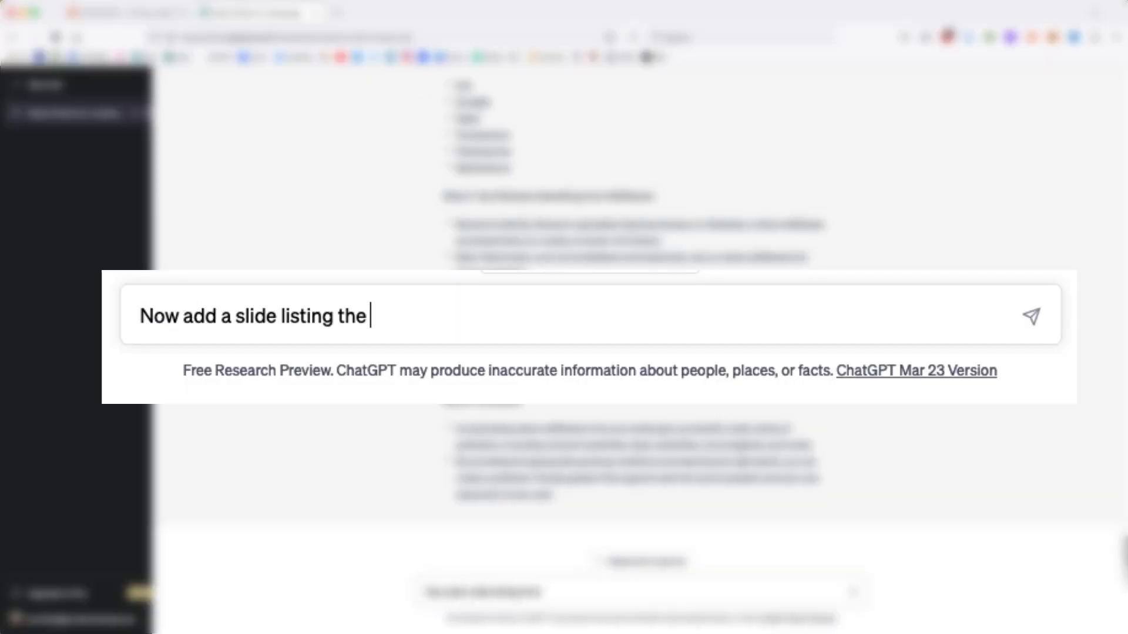
pyautogui.write('top five books about native')
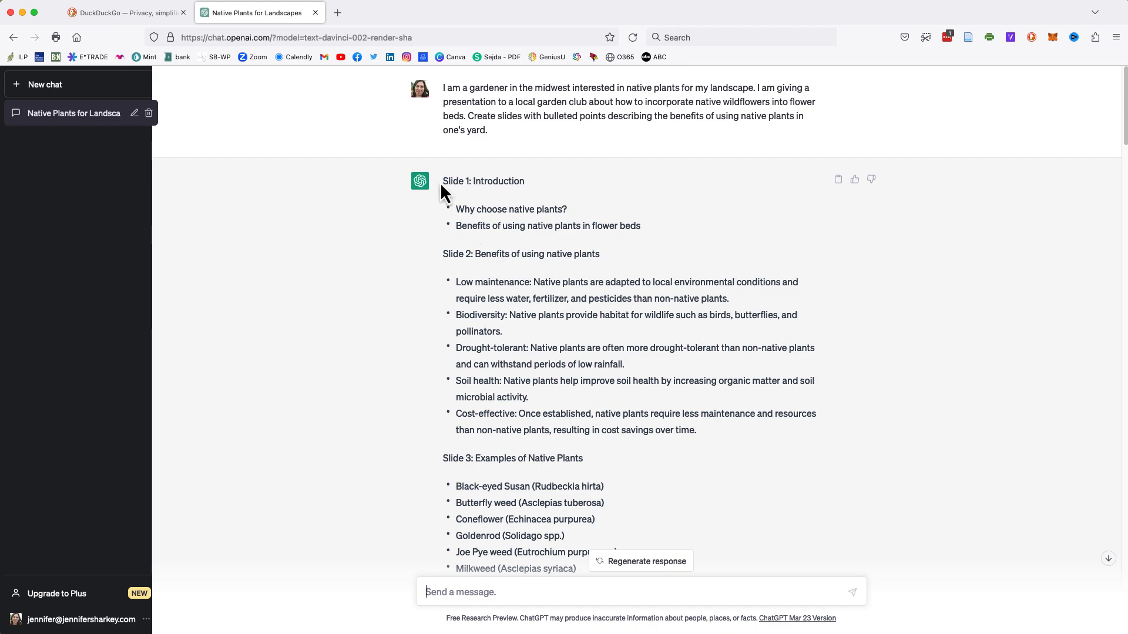
# Scroll through the ChatGPT slide outline before copying it into Word
pyautogui.scroll(-3)
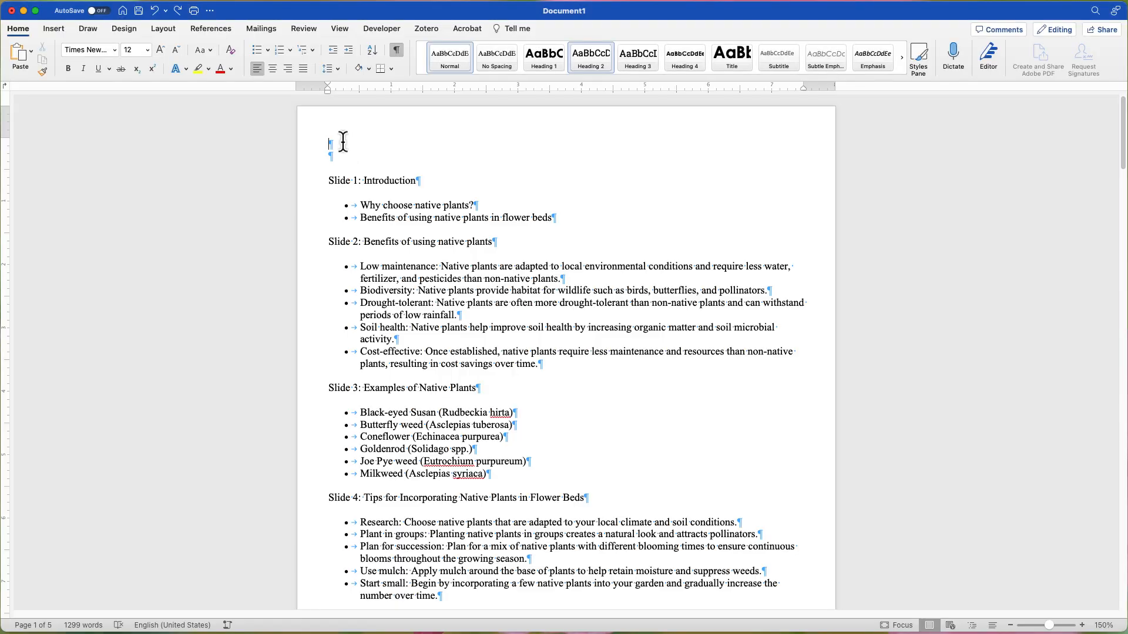
# Remove the empty lines above Slide 1 and style the slide titles as Heading 1
pyautogui.press('Backspace')
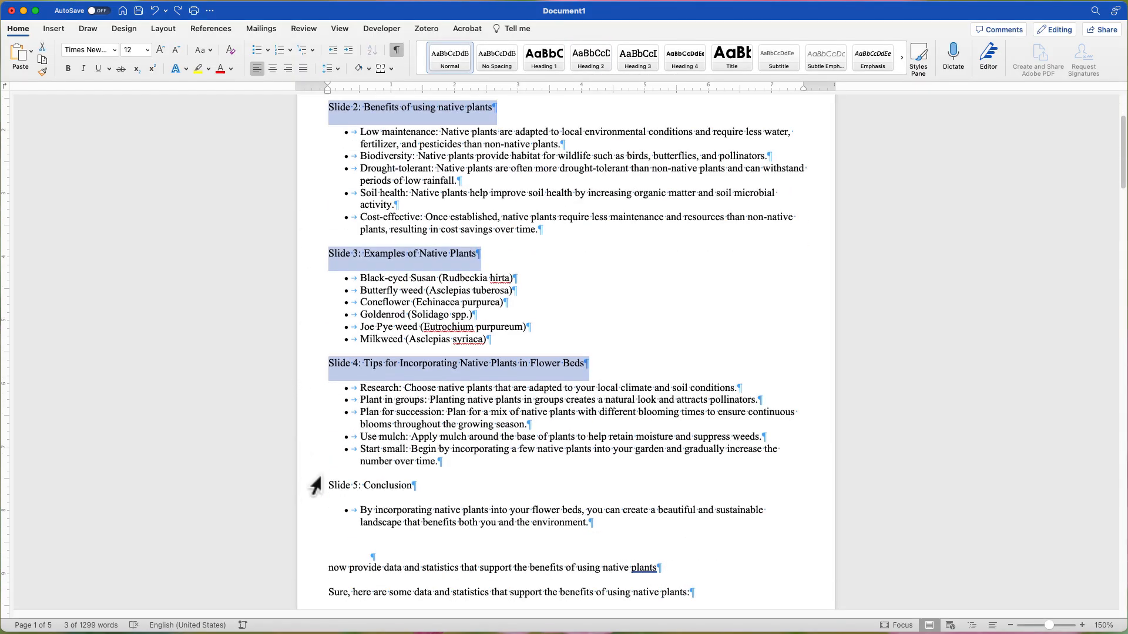
pyautogui.click(543, 56)
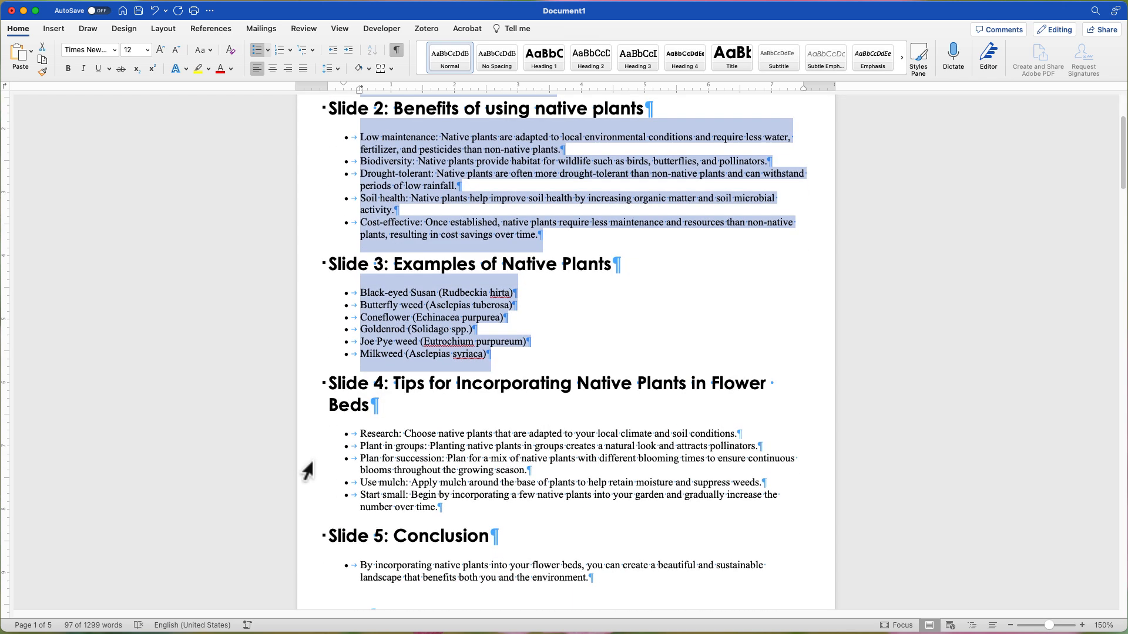
pyautogui.scroll(-3)
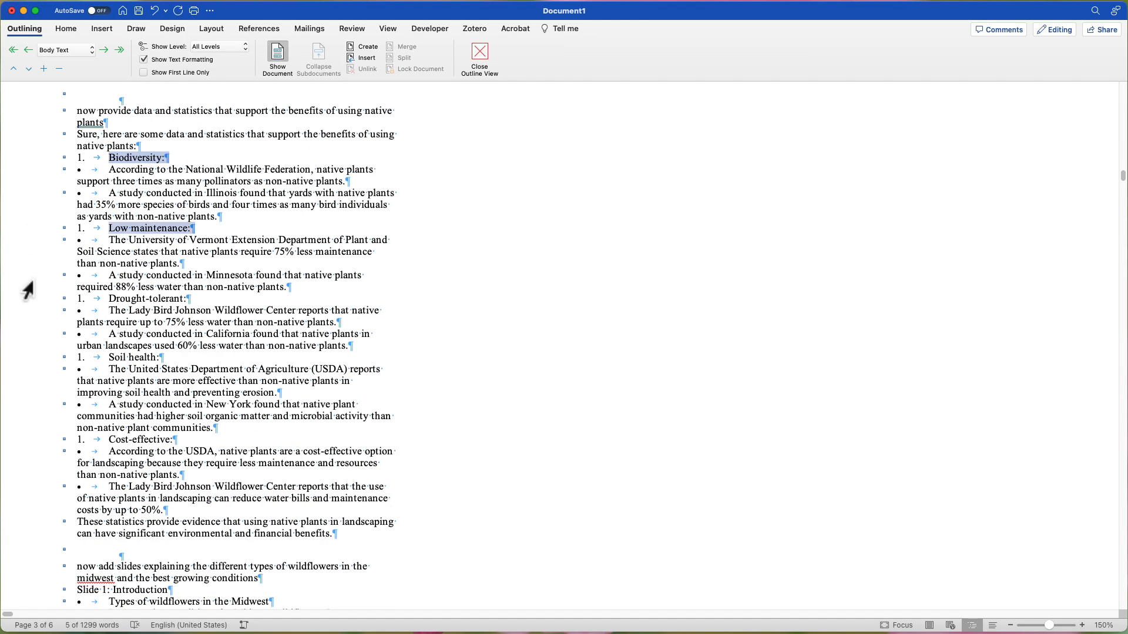
# Set the selected statistics topic lines to outline Level 1
pyautogui.click(64, 49)
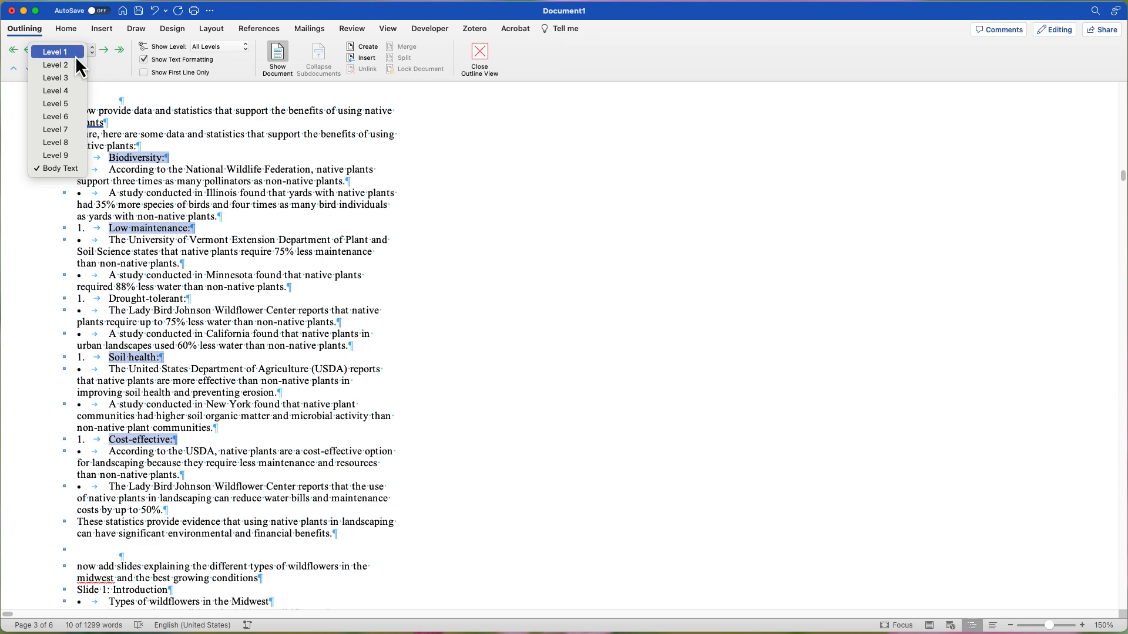
pyautogui.click(60, 168)
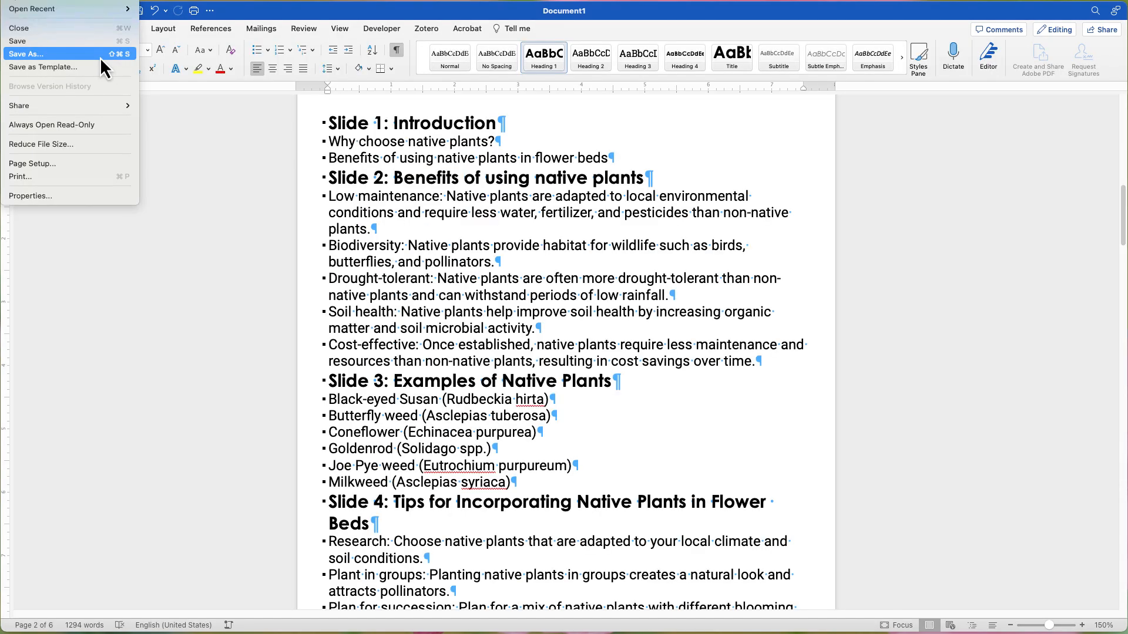
# Save the Word outline, then create a new PowerPoint presentation from personal-template1
pyautogui.click(27, 54)
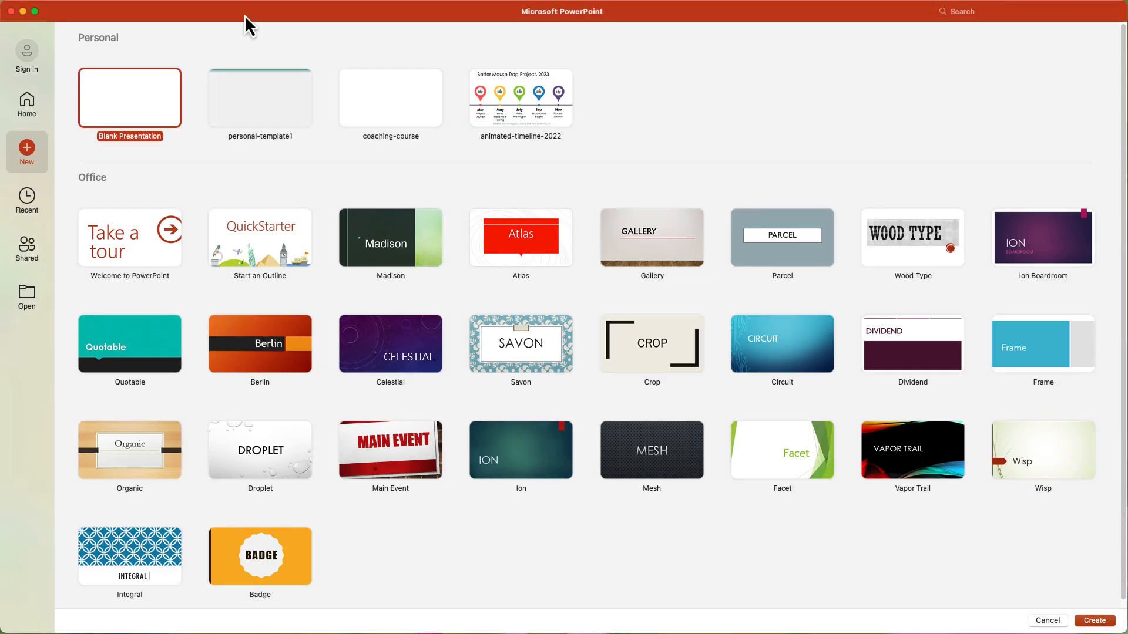
pyautogui.moveTo(257, 115)
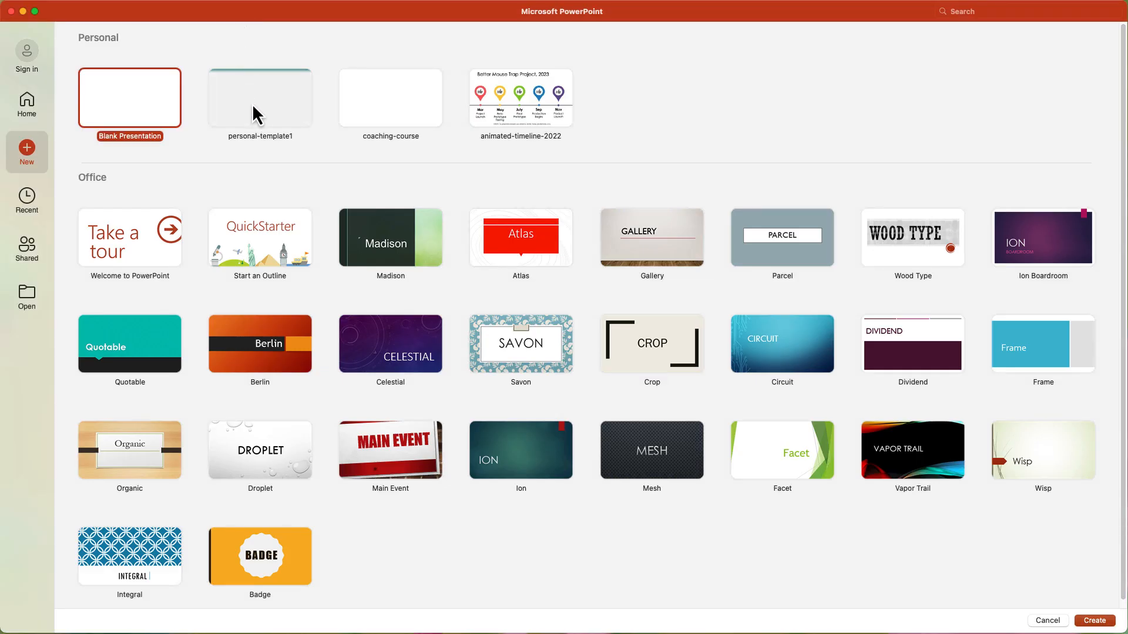
pyautogui.click(260, 98)
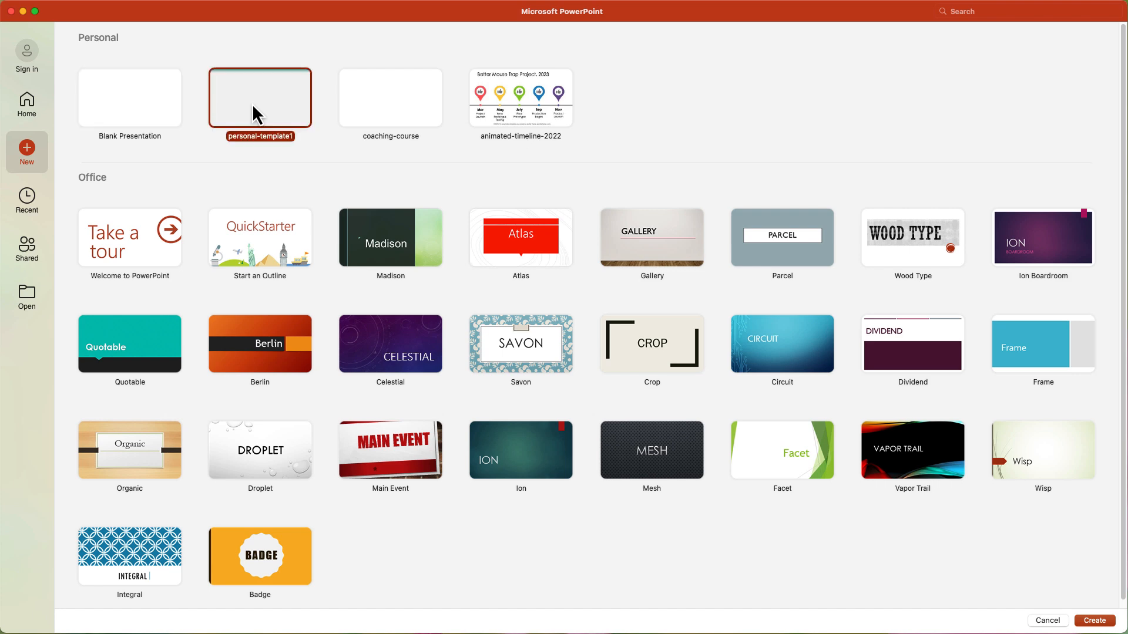
pyautogui.click(1093, 621)
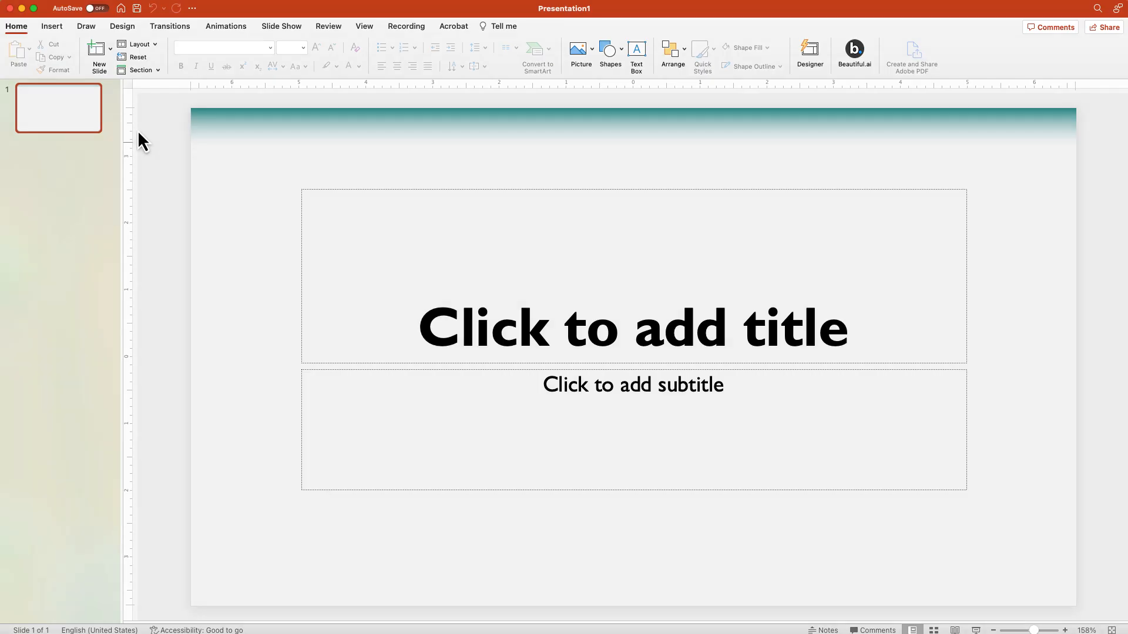
# Import the saved Word outline through New Slide > Outline so each heading becomes a slide
pyautogui.click(99, 55)
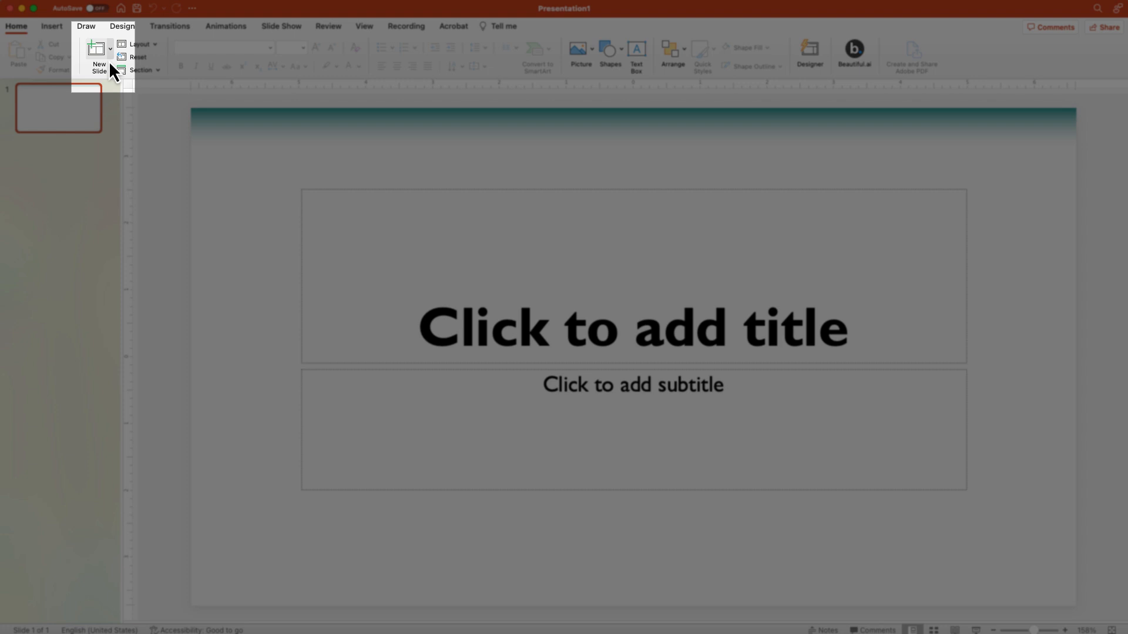
pyautogui.click(127, 112)
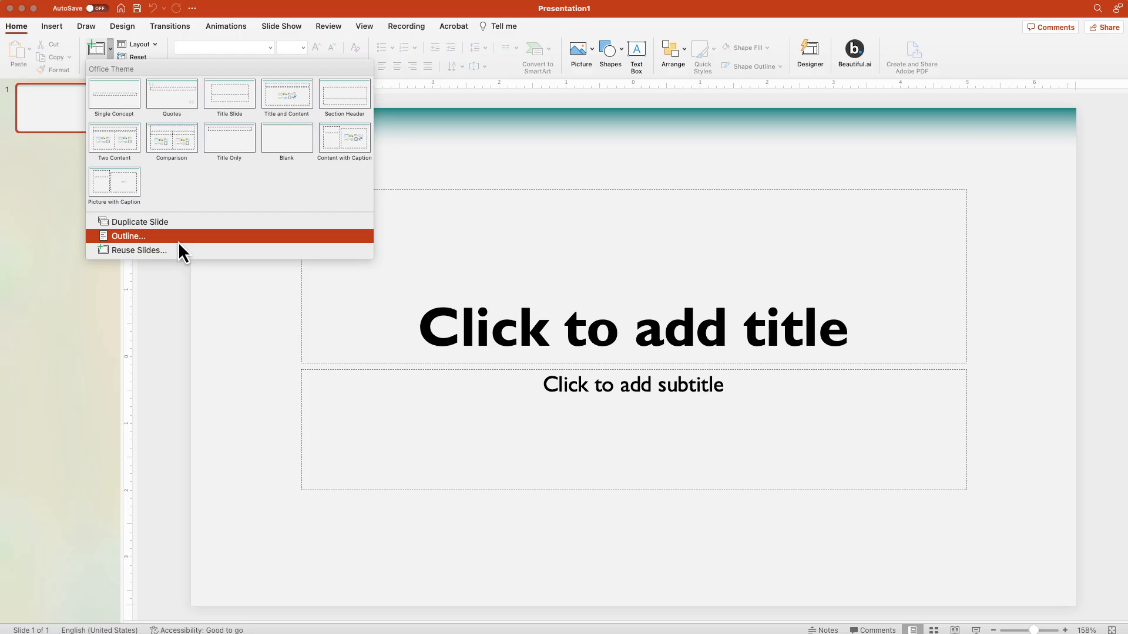
pyautogui.click(128, 236)
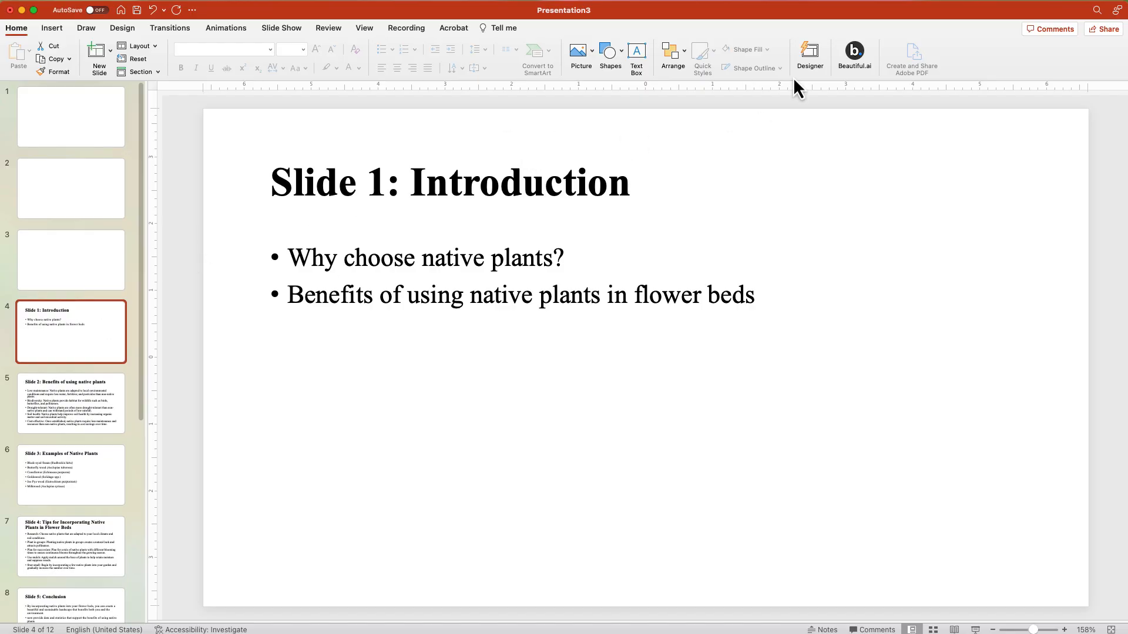
# Apply the Designer idea with the yellow wildflower photo to the Introduction slide
pyautogui.click(808, 56)
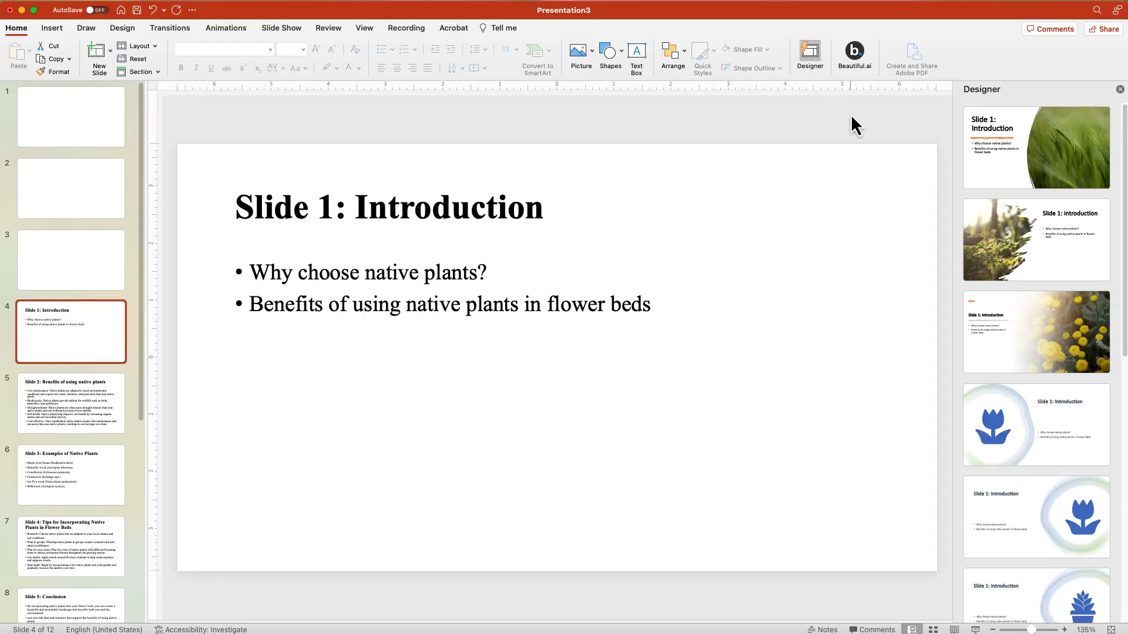
pyautogui.click(1034, 331)
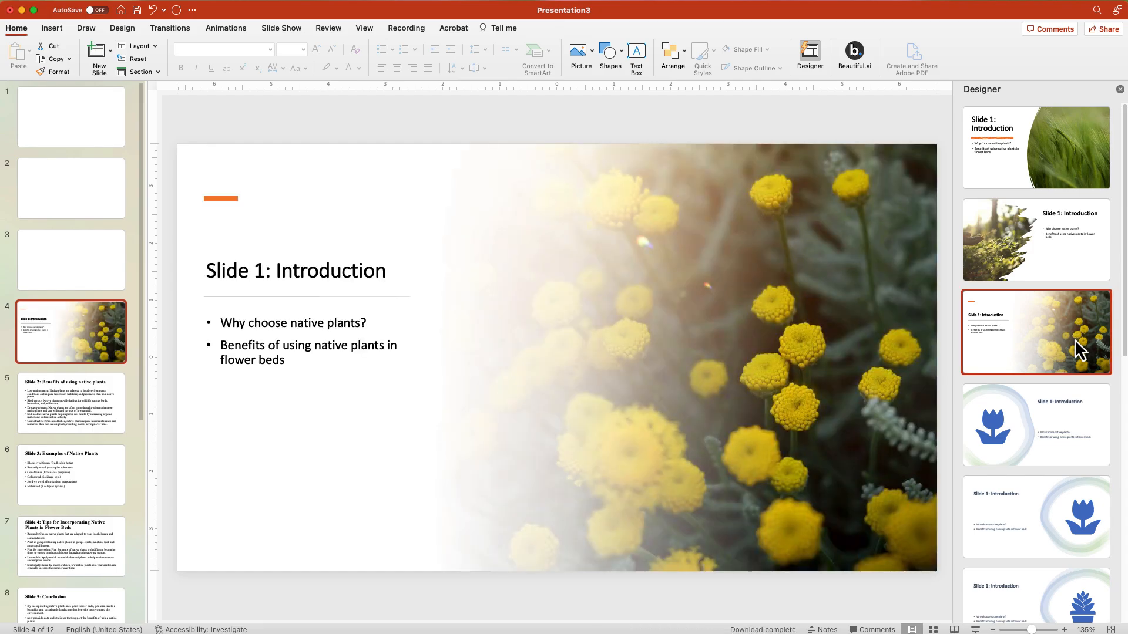